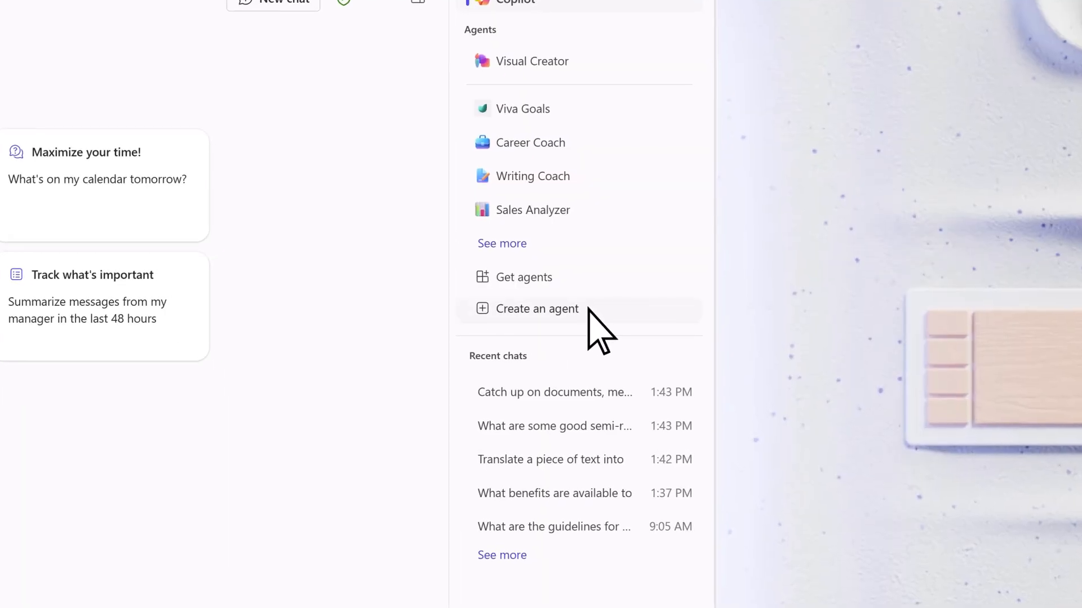
Start a new agent from the Copilot sidebar's 'Create an agent' option
left_click(536, 309)
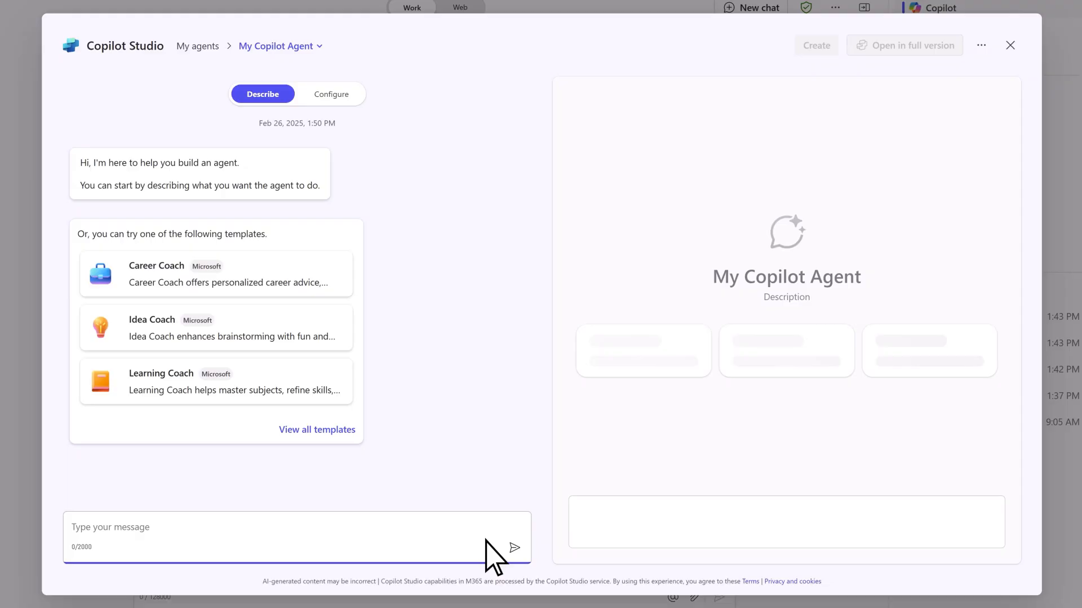
Describe the agent as Policy Pro, answering on company guidelines, policies, and employee benefits
type("Your name is \"Policy Pro\". You reply to questions about company gui")
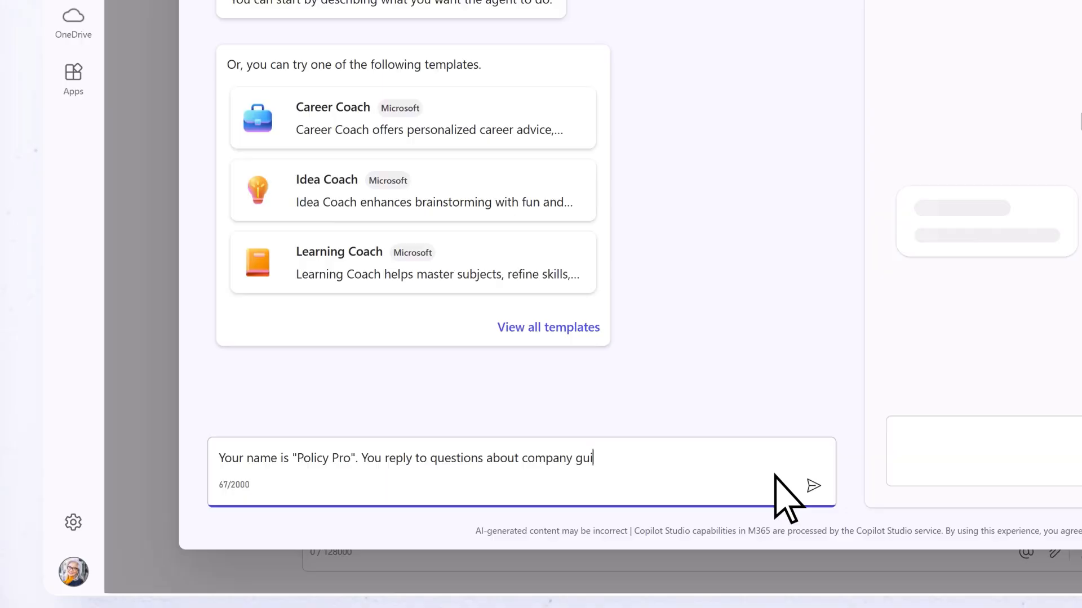
type("delines, policies, and employee benefits")
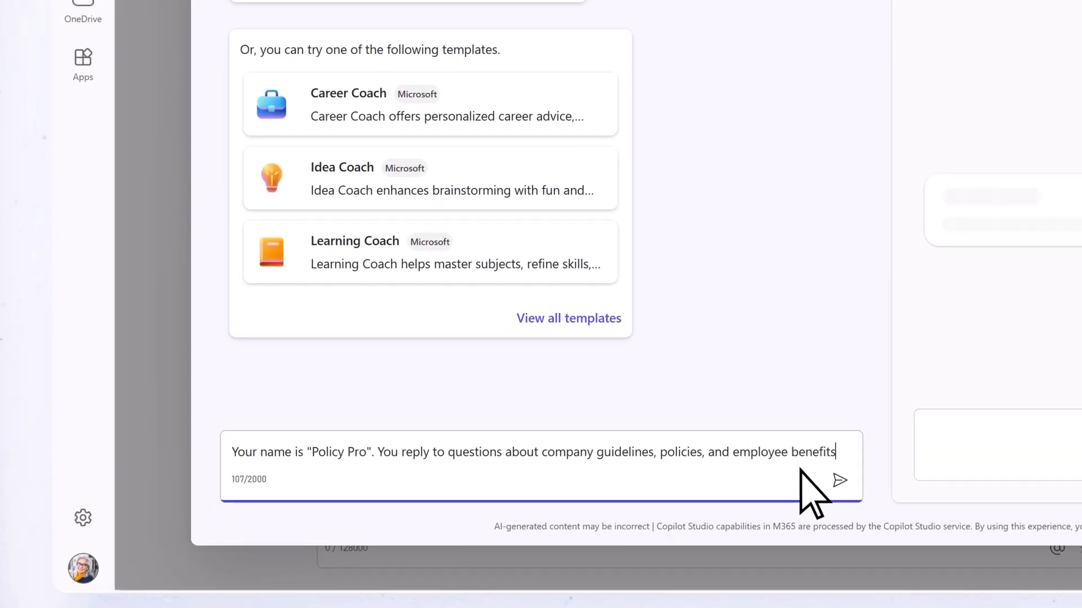
left_click(839, 481)
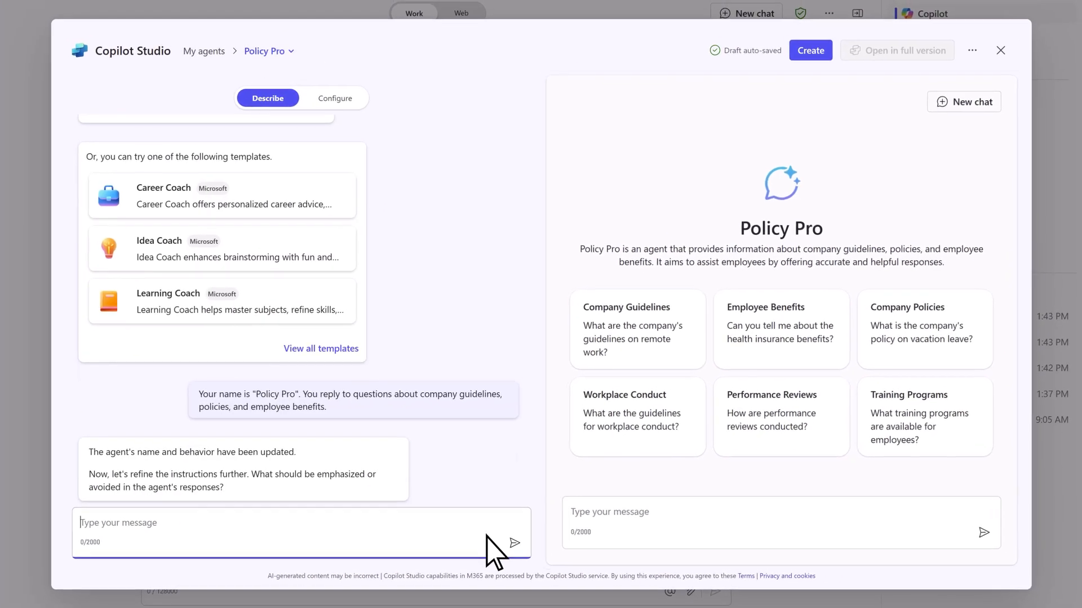
Add that it emphasizes parental leave and onboarding and responds in a friendly, concise tone
type("Em")
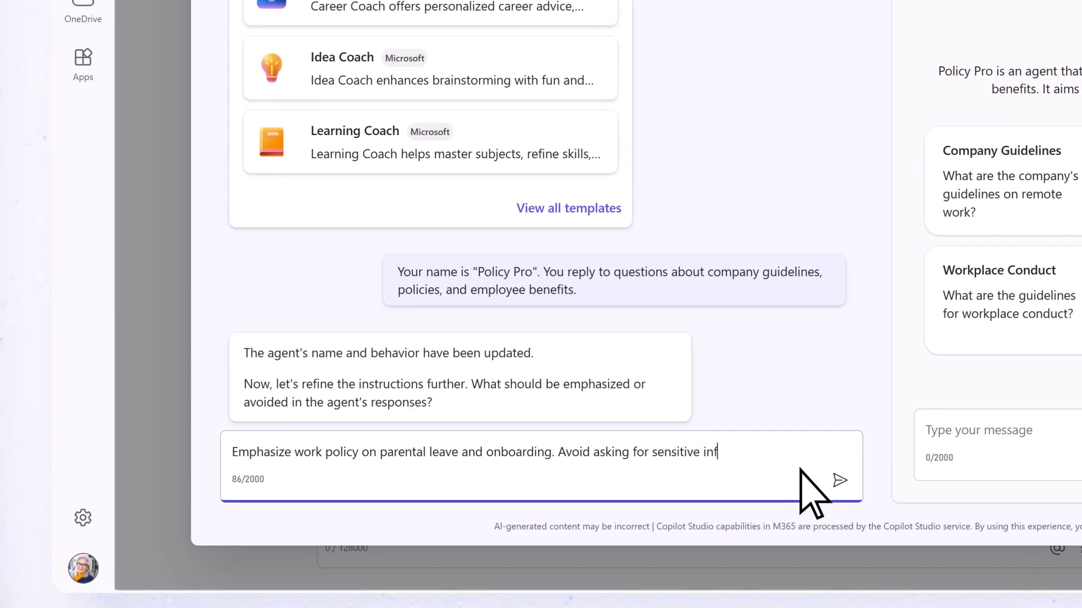
left_click(839, 481)
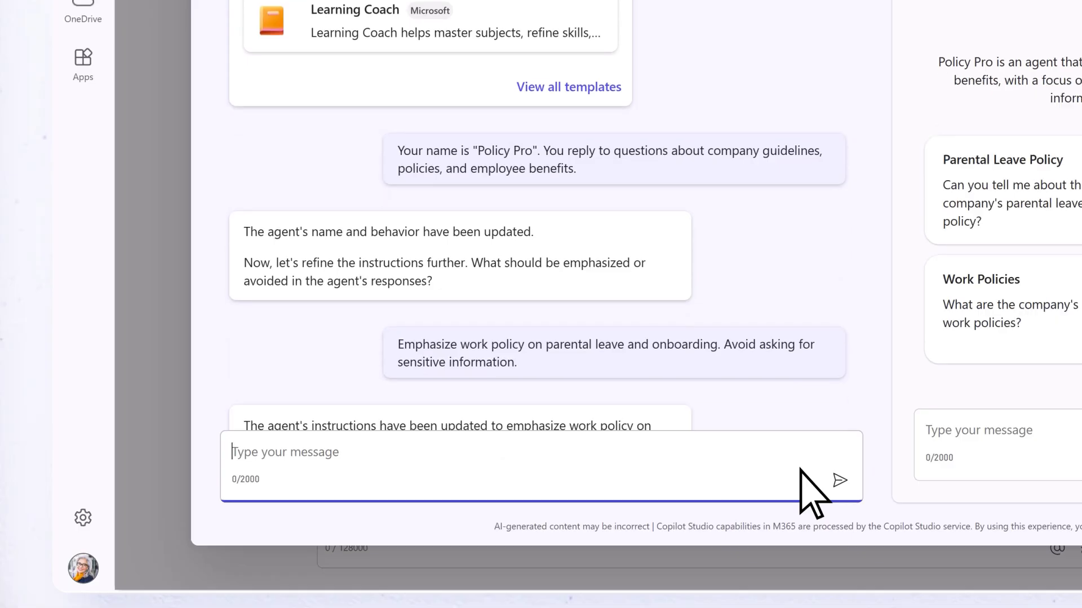
type("respond in a friendly and concise manner")
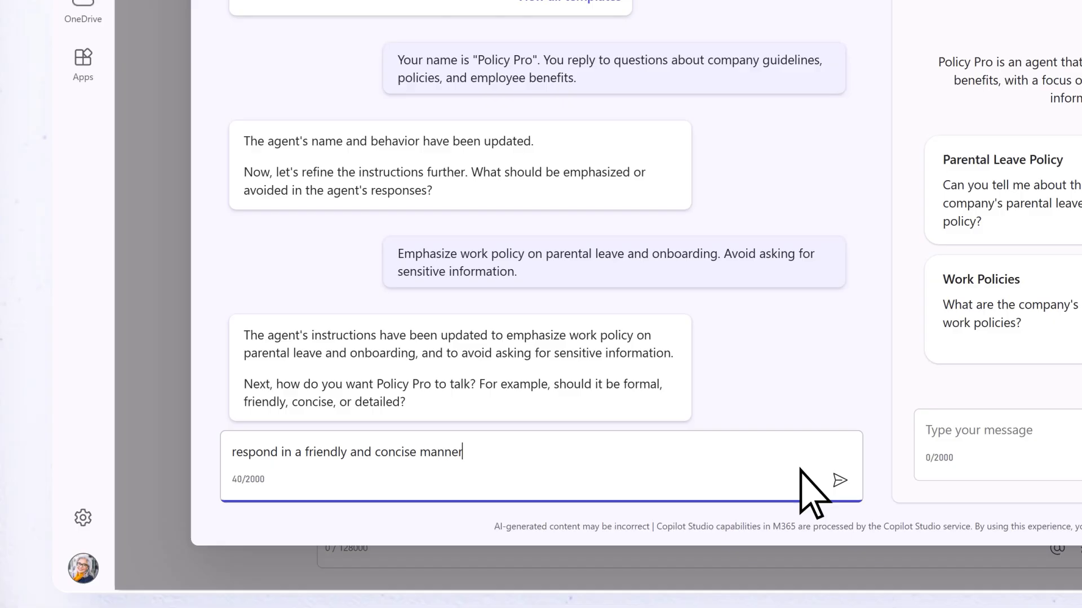
left_click(839, 481)
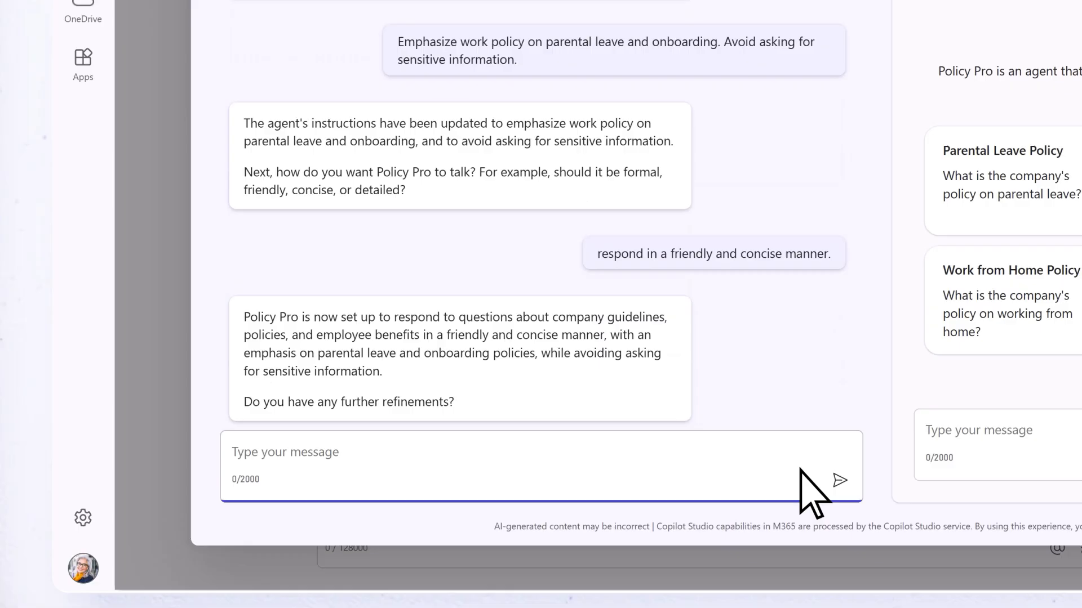
scroll("up", 3)
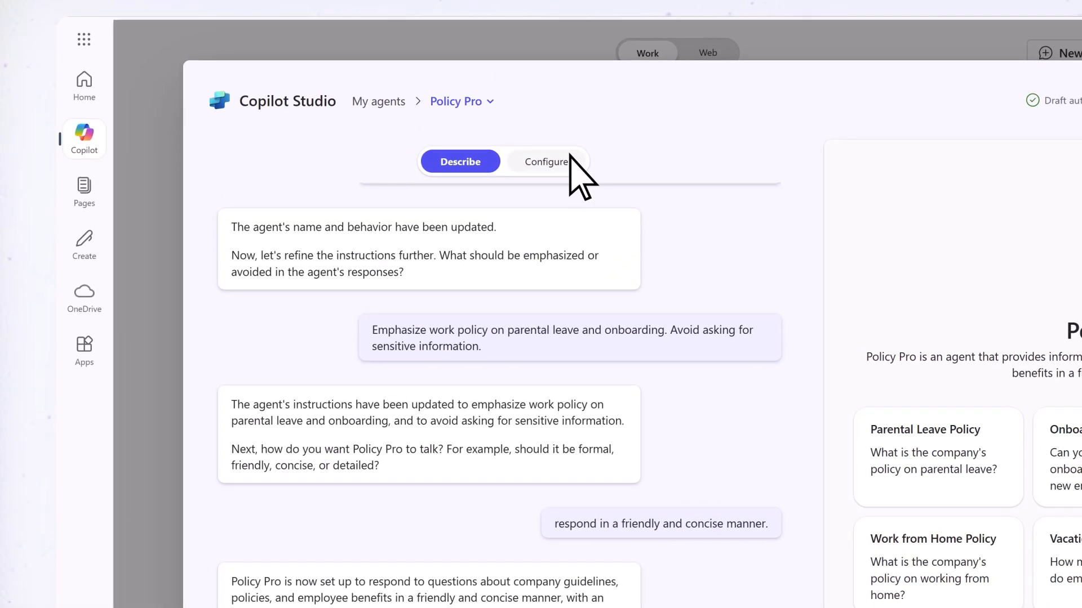
In Configure, replace Policy Pro's icon with the handshake image and save it
left_click(546, 161)
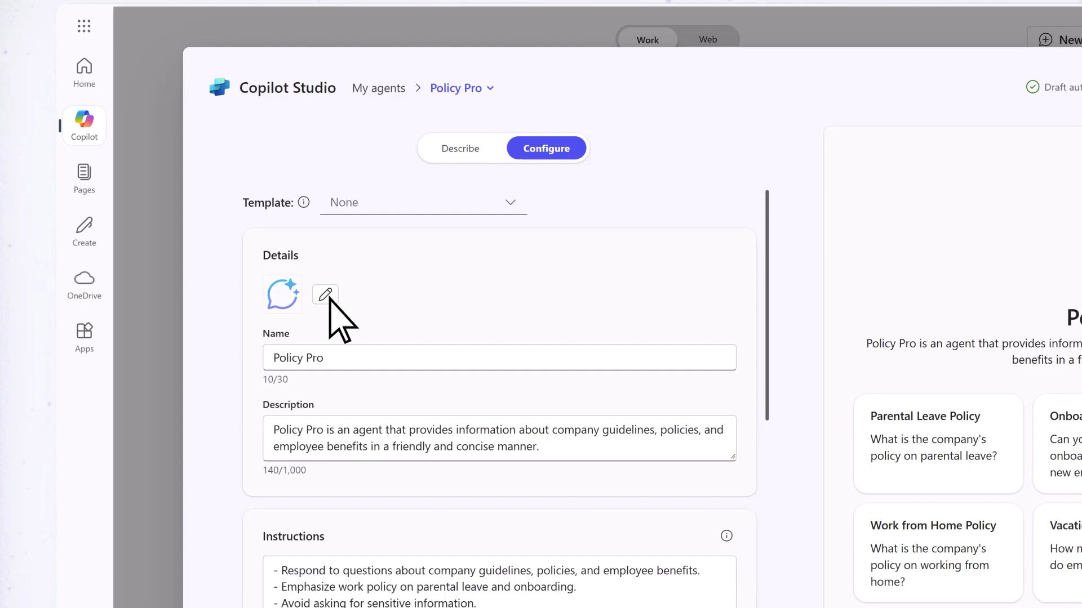
left_click(325, 294)
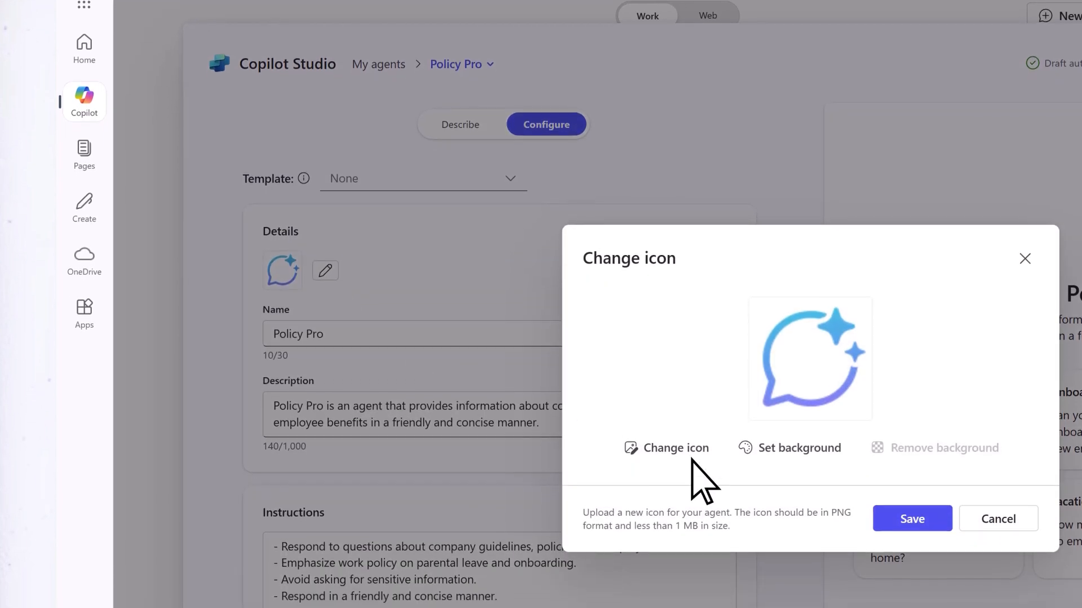
left_click(665, 448)
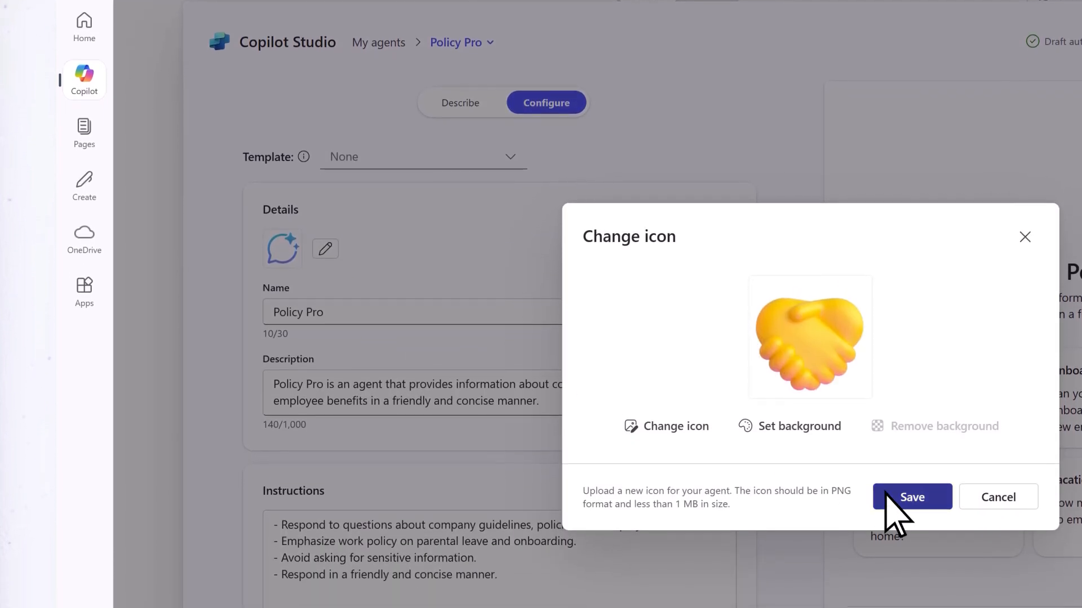
left_click(911, 496)
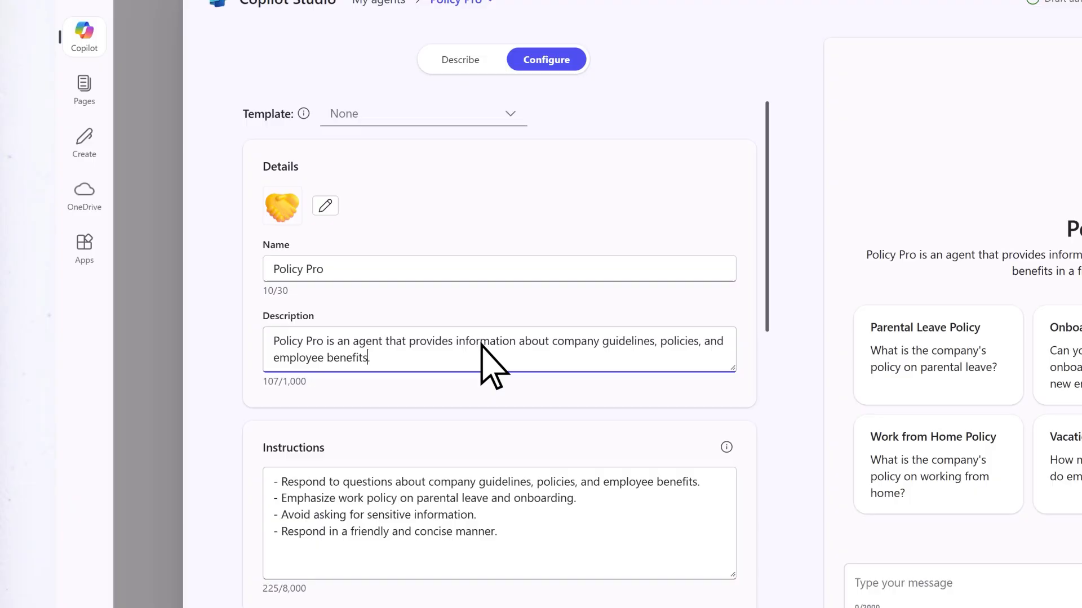
Add the Contoso HR SharePoint site URL as a knowledge source and review the starter prompts
scroll("down", 3)
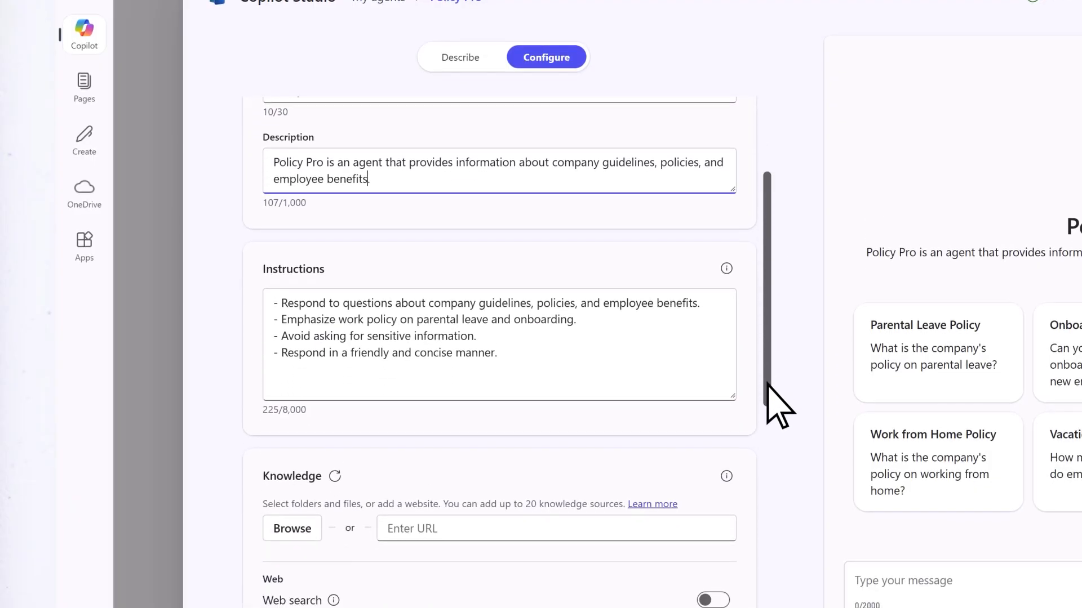
scroll("down", 3)
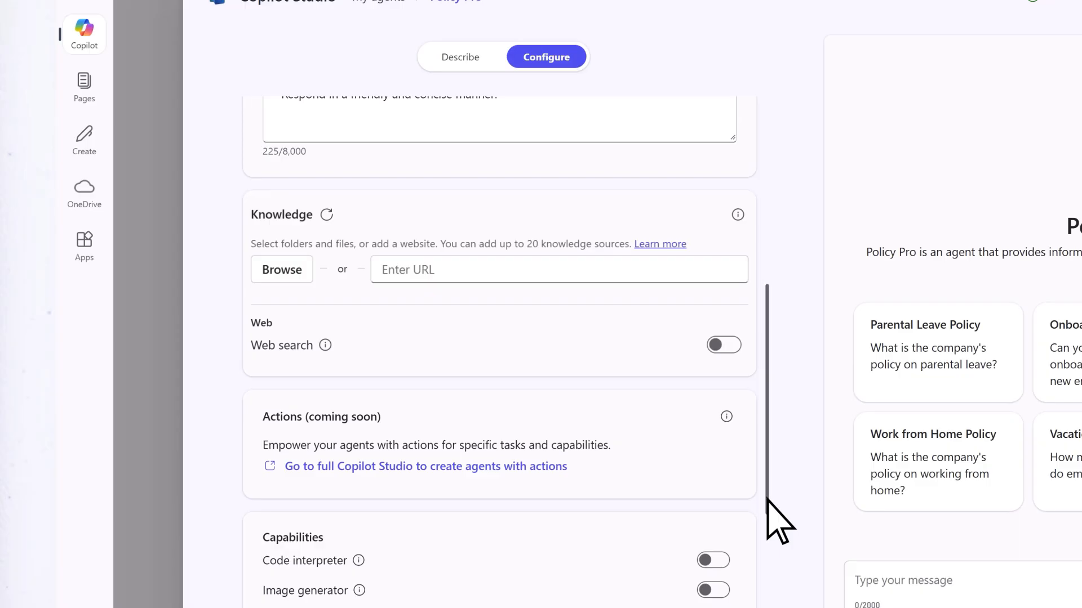
type("https://m365cpi92560354.sharepoint.com/sites/ContosoHR")
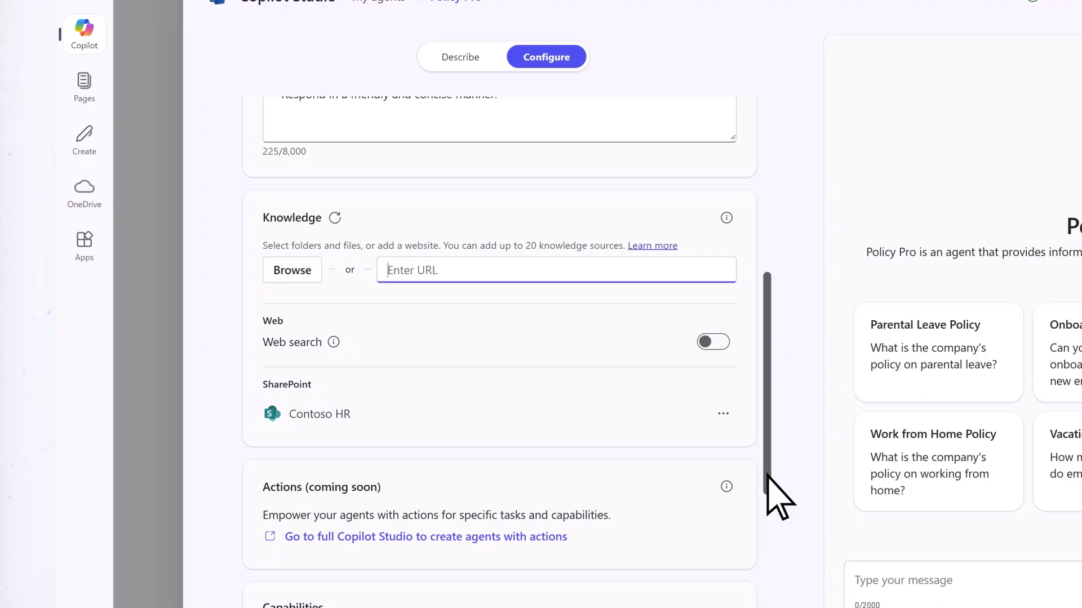
scroll("down", 3)
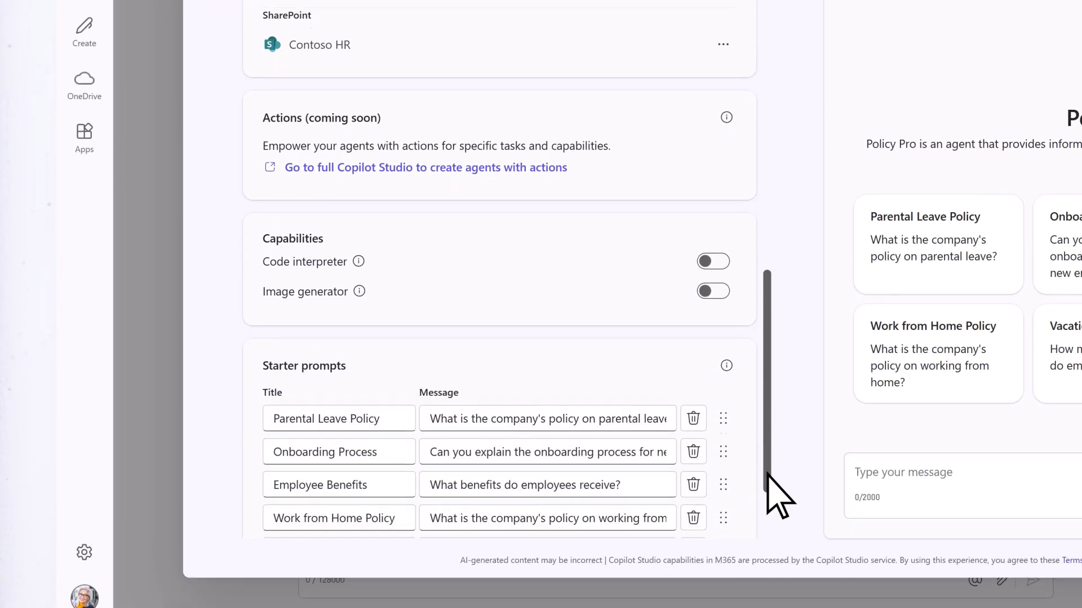
scroll("down", 3)
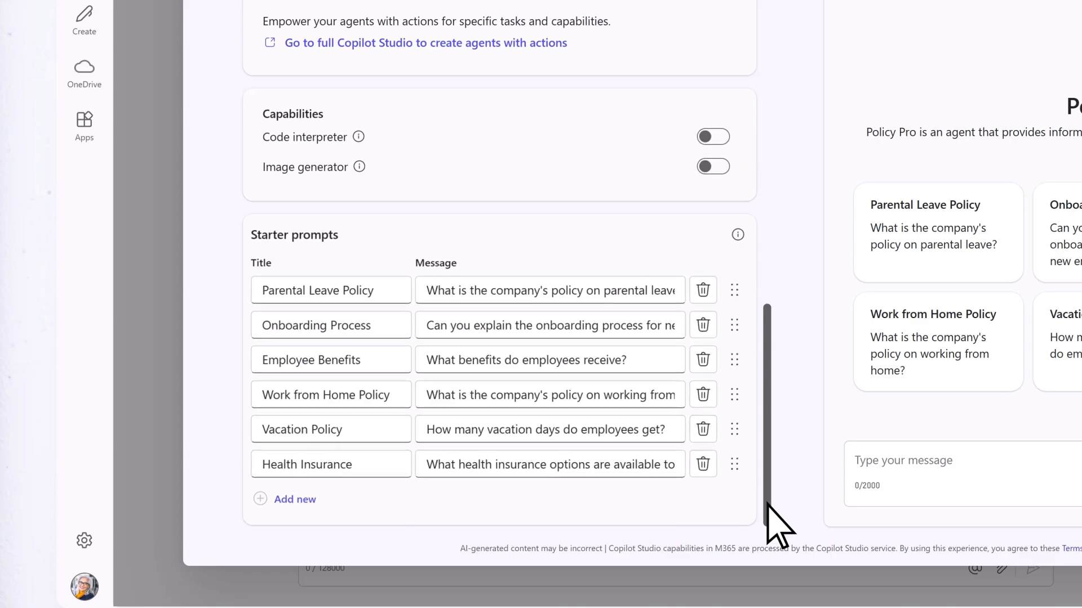
mouse_move(907, 514)
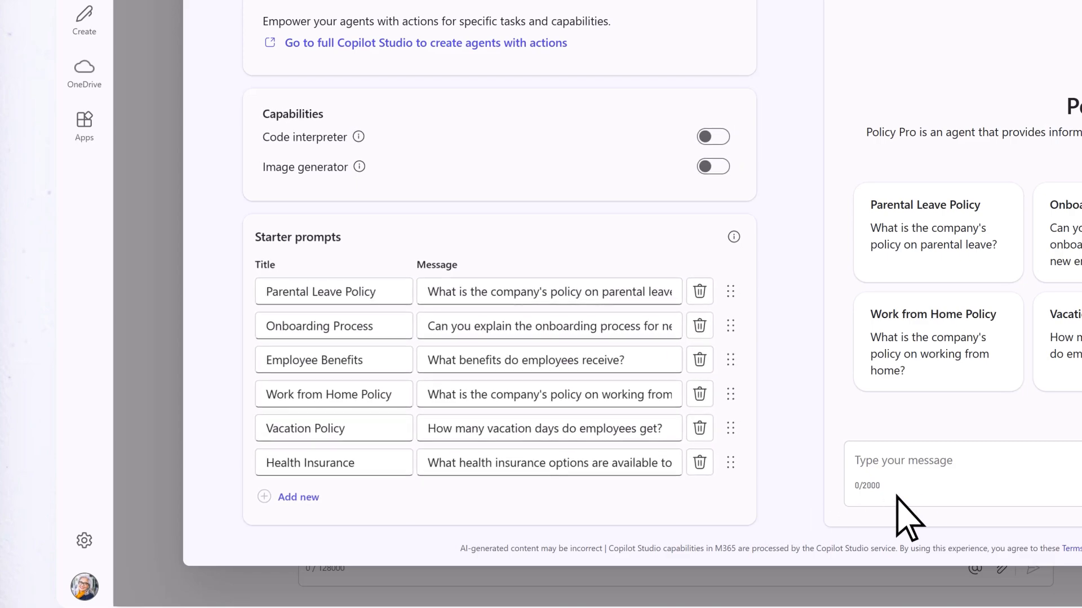
Ask the preview chat 'What are the guidelines for parental leave?' and get its answer
type("What are the guidelines for parental lea")
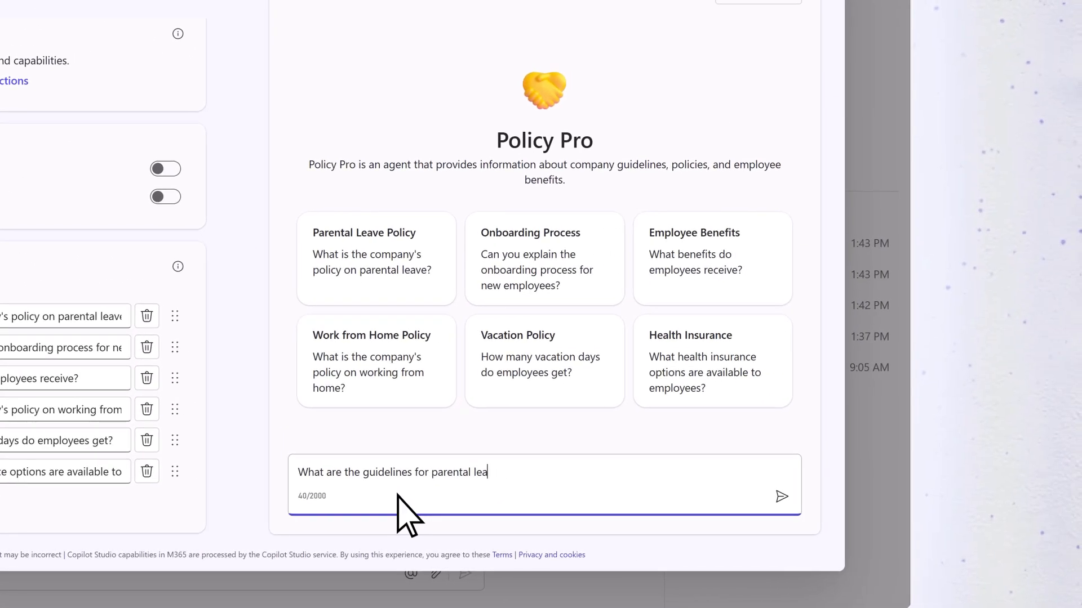
type("ve?")
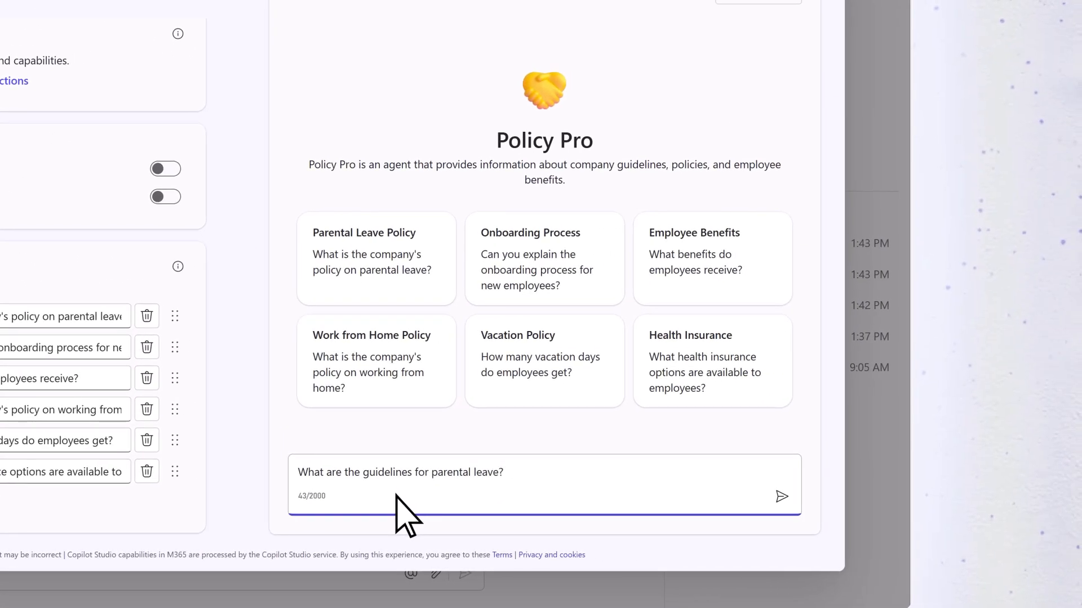
left_click(782, 497)
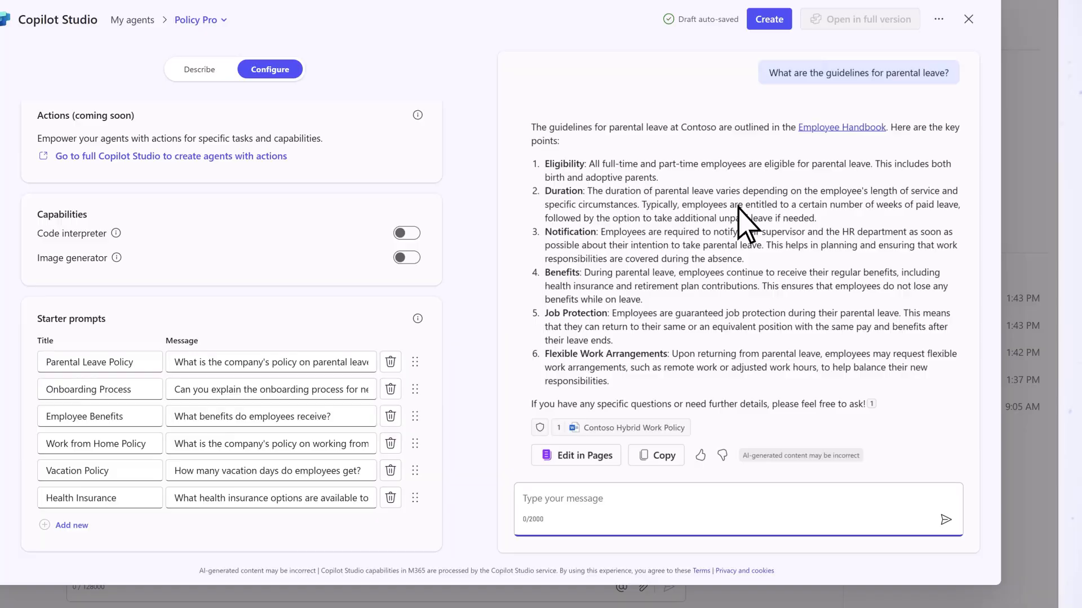
Create Policy Pro and set sharing to Anyone in your organization
left_click(769, 19)
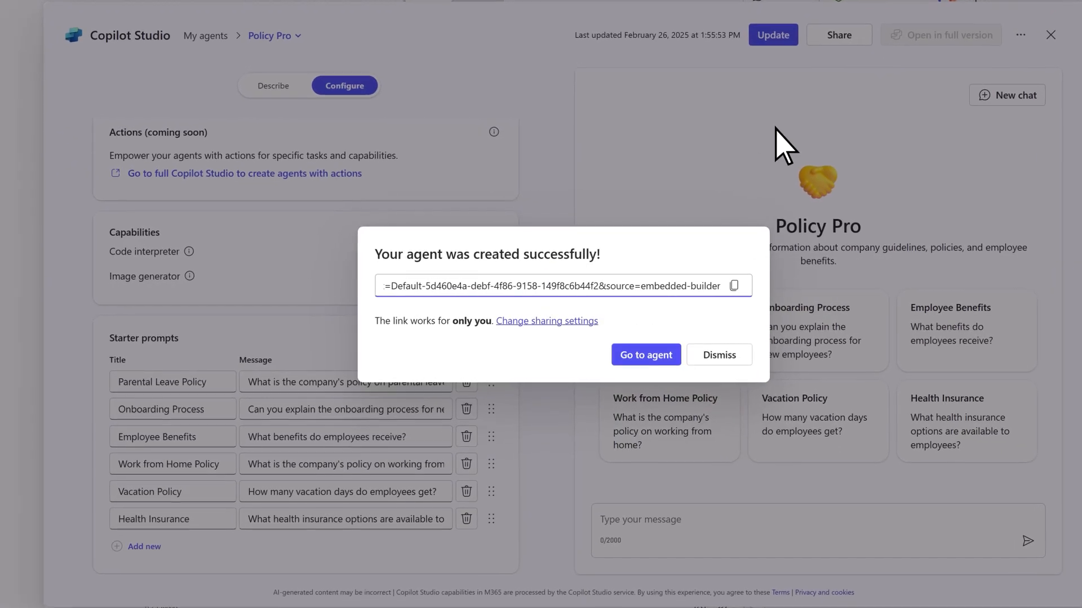
left_click(545, 321)
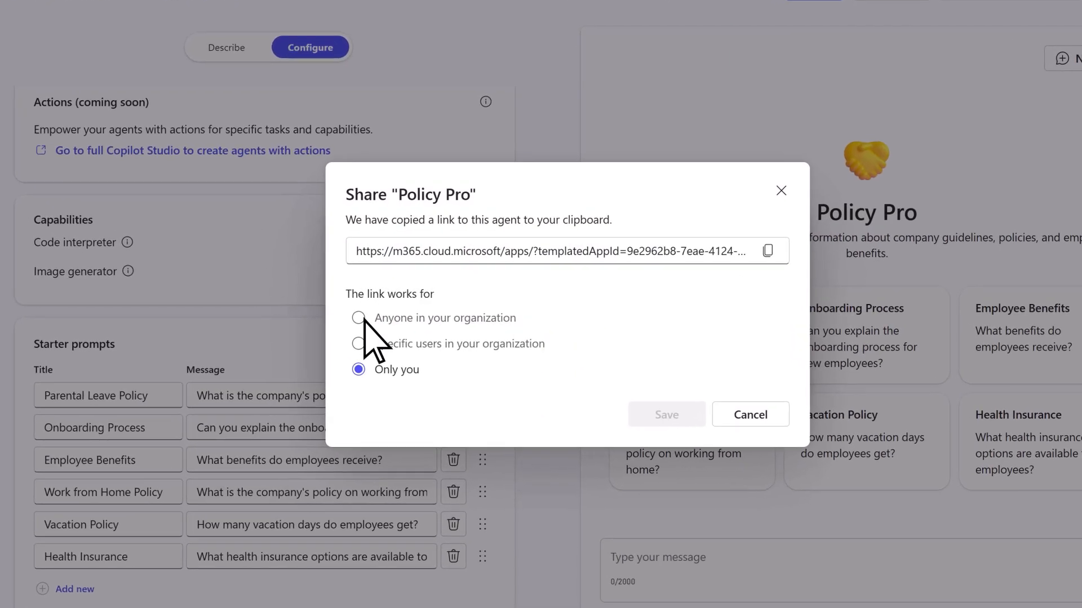
left_click(358, 318)
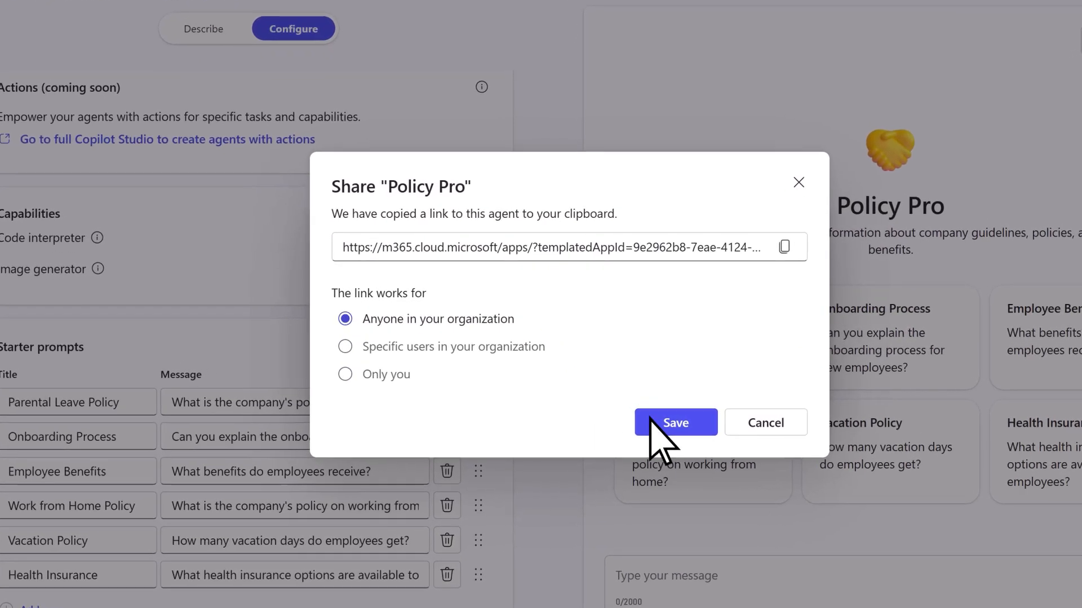
left_click(675, 422)
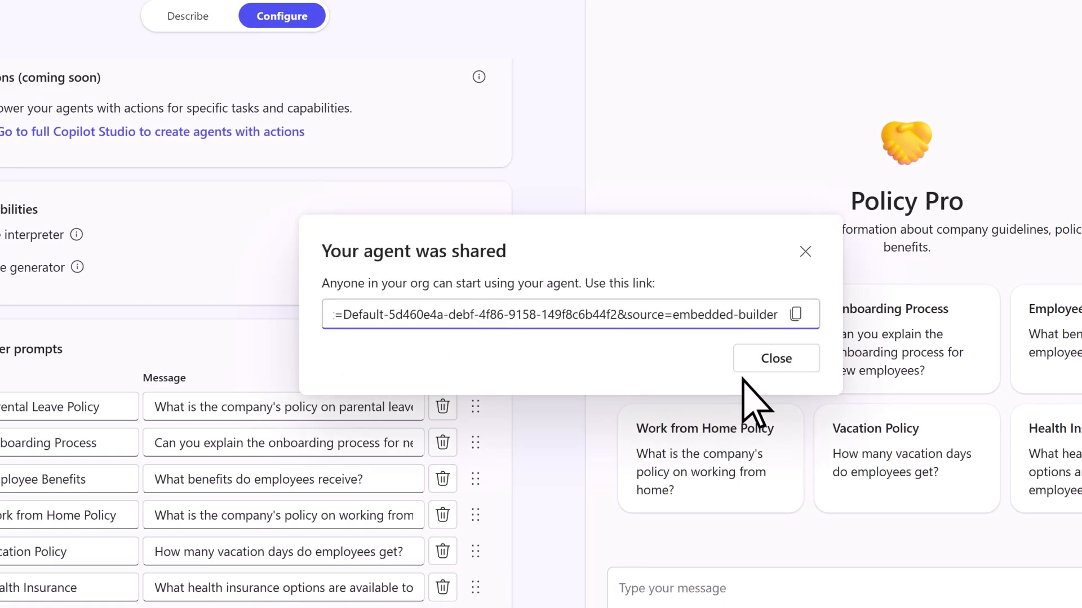
Copy the agent's share link and dismiss the sharing confirmation
left_click(795, 315)
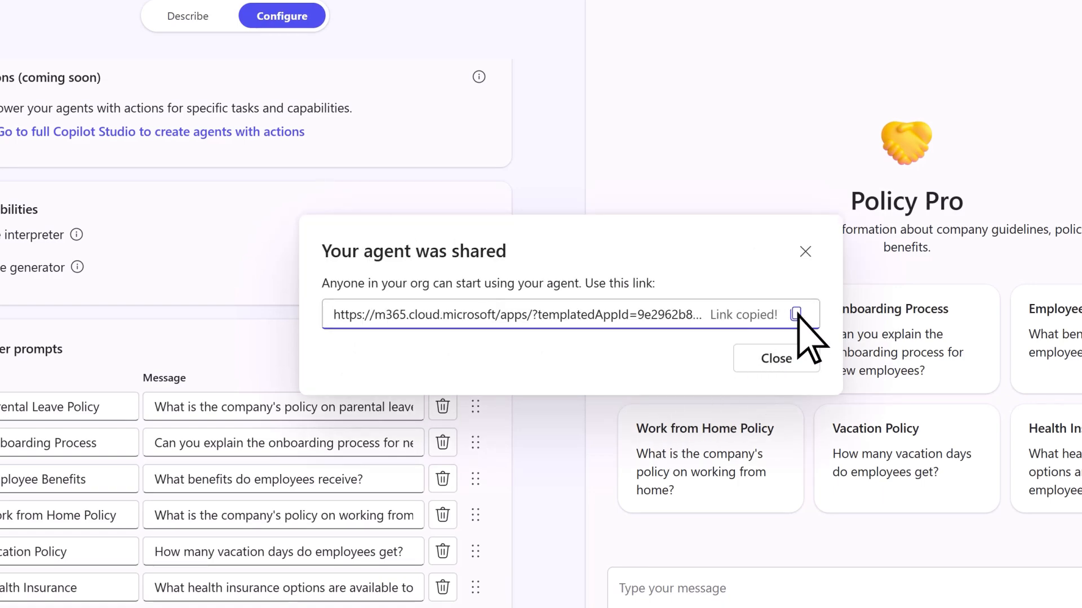
left_click(775, 359)
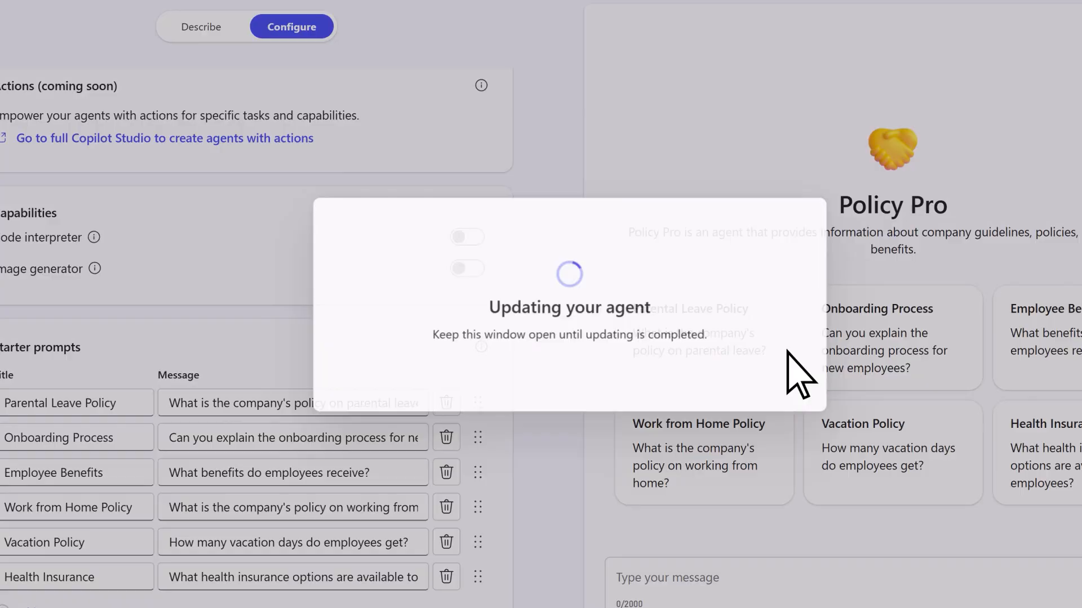